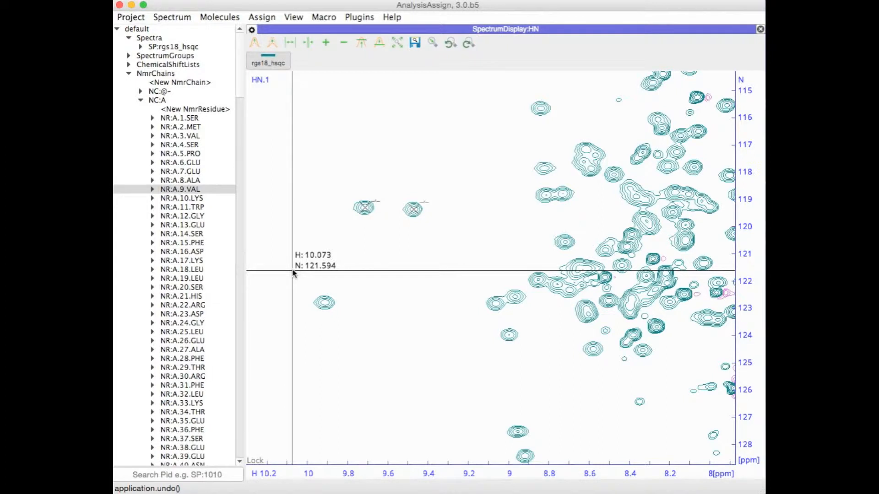
{"action": "mouse_move", "coordinate": [302, 291]}
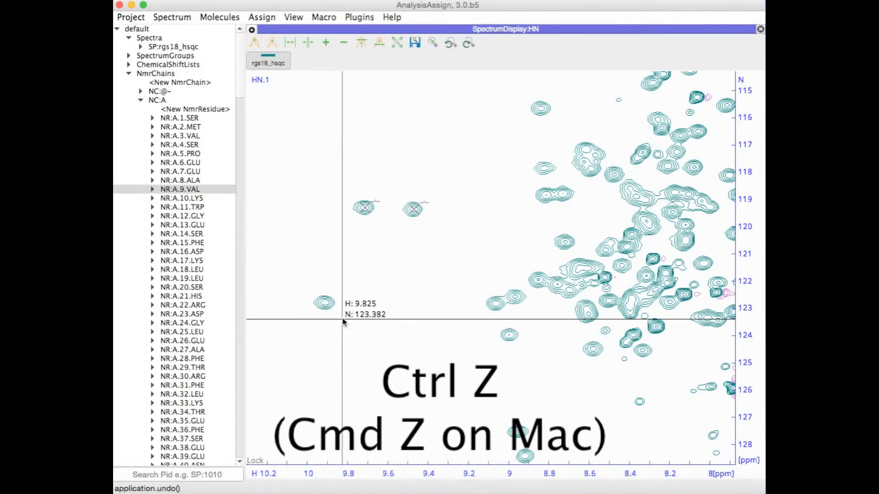
Undo the V9 H/N peak assignment with Cmd+Z, then restore it with Cmd+Y
{"action": "key", "text": "cmd+z"}
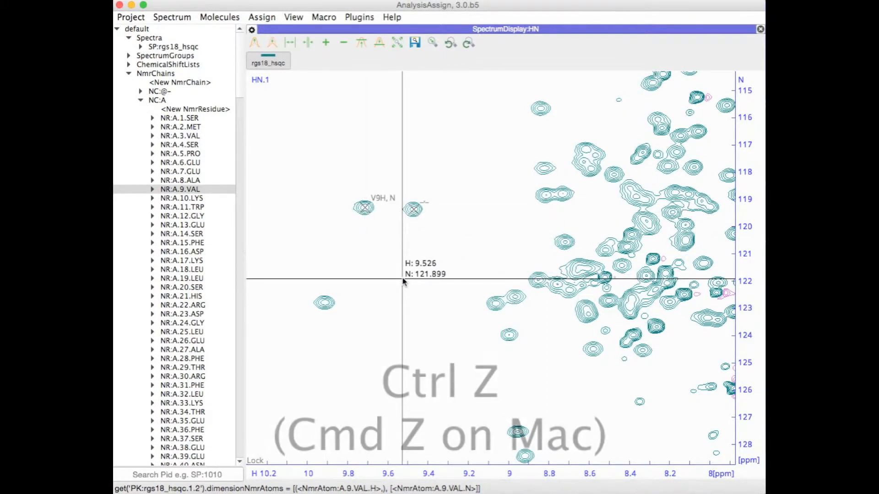
{"action": "key", "text": "cmd+z"}
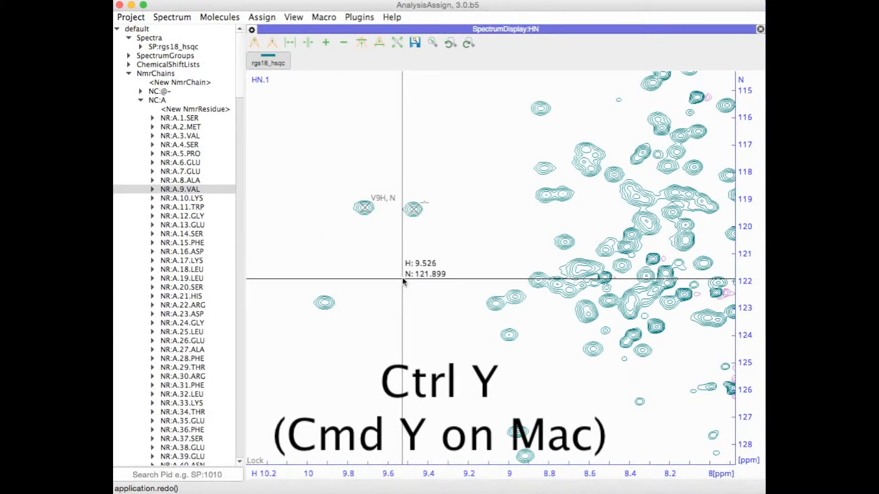
{"action": "key", "text": "cmd+y"}
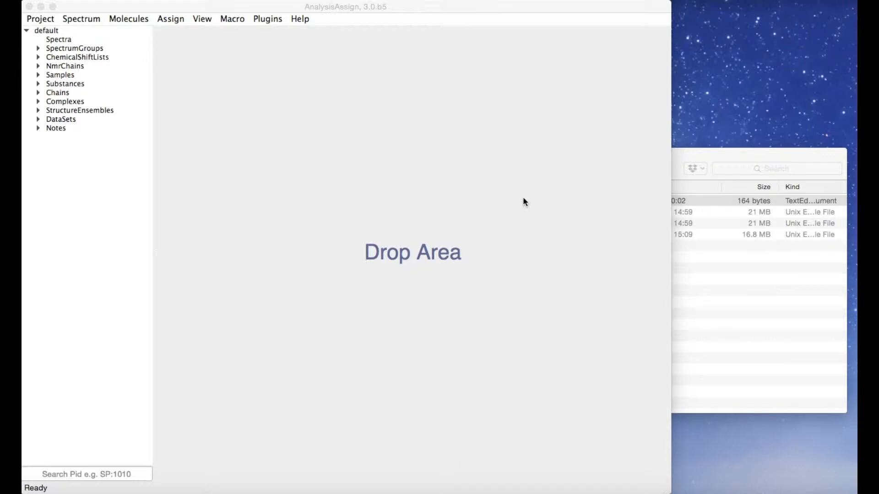
{"action": "mouse_move", "coordinate": [752, 157]}
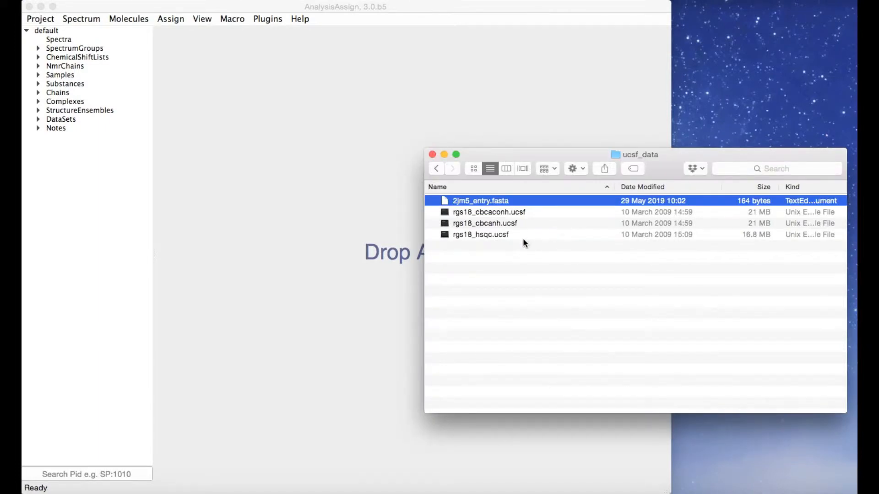
{"action": "mouse_move", "coordinate": [487, 242]}
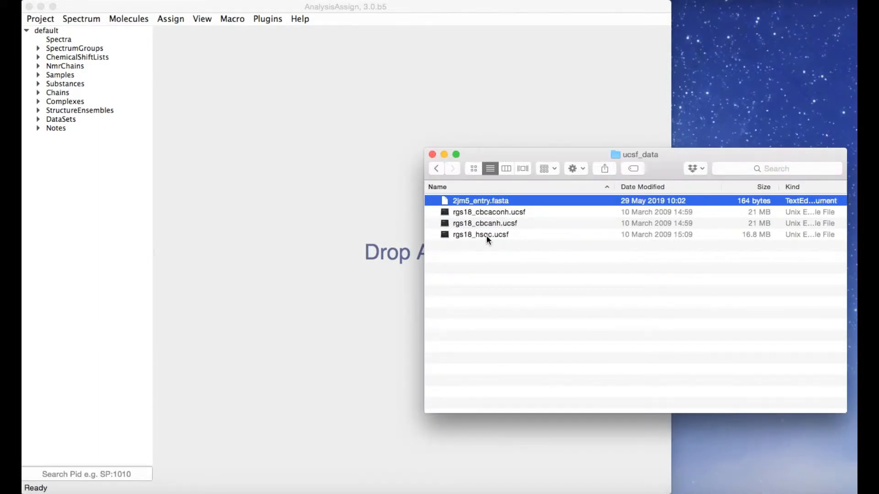
Drag rgs18_hsqc.ucsf from Finder onto the AnalysisAssign Drop Area
{"action": "left_click", "coordinate": [481, 234]}
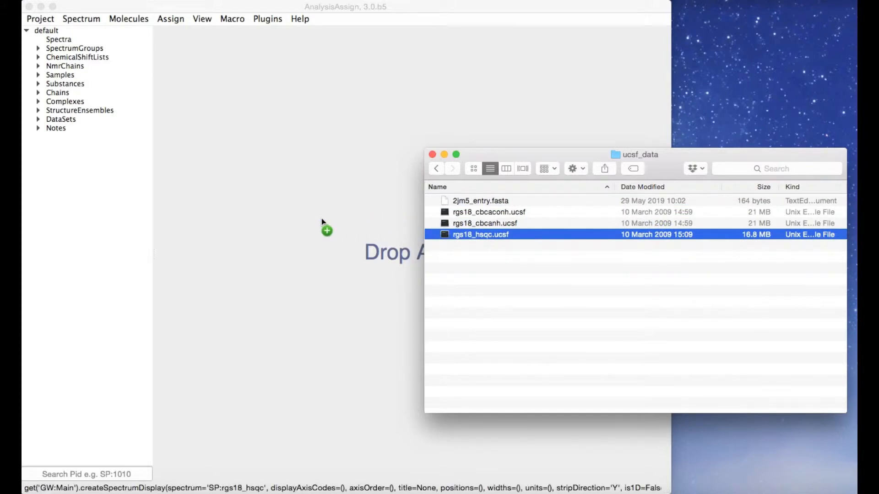
{"action": "left_click_drag", "start_coordinate": [480, 235], "coordinate": [326, 230]}
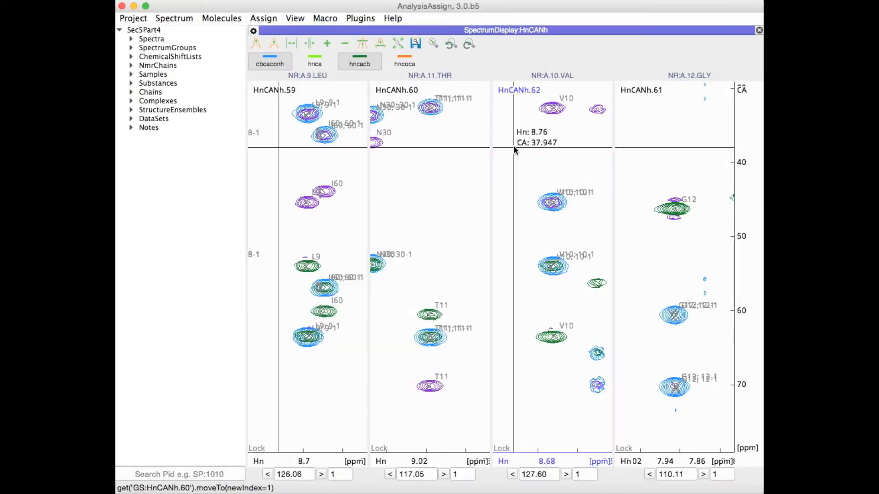
{"action": "mouse_move", "coordinate": [515, 145]}
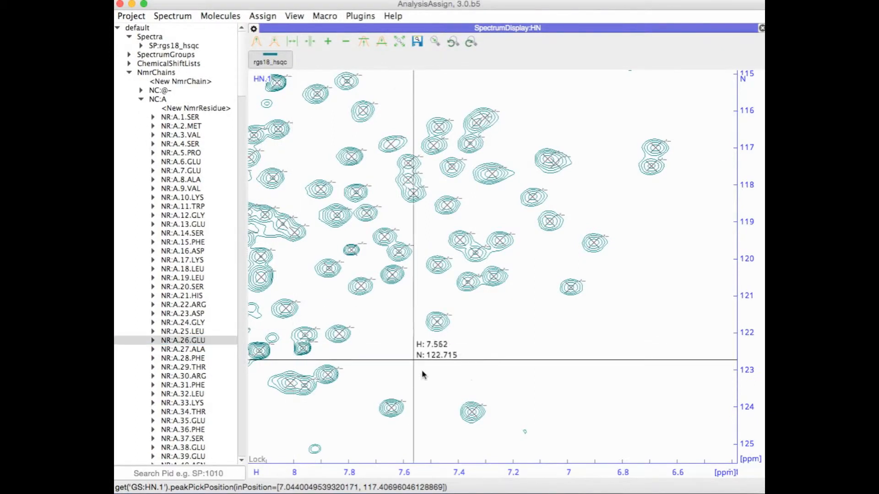
Assign NR:A.26.GLU to the HSQC peak at 7.65 ppm H, 124 ppm N
{"action": "left_click", "coordinate": [390, 408]}
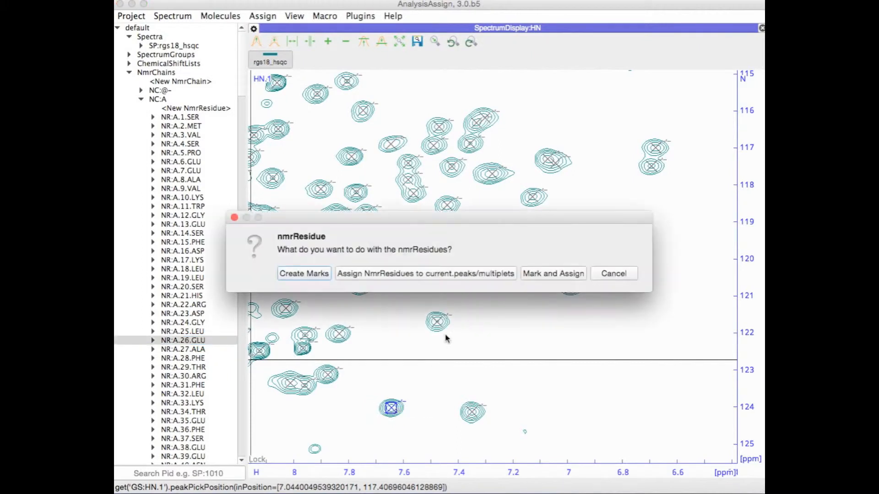
{"action": "left_click", "coordinate": [552, 273]}
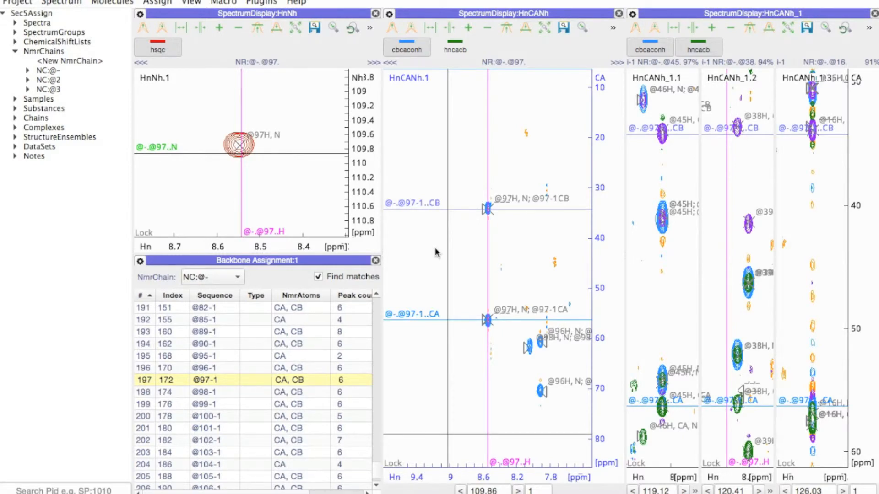
{"action": "mouse_move", "coordinate": [504, 210]}
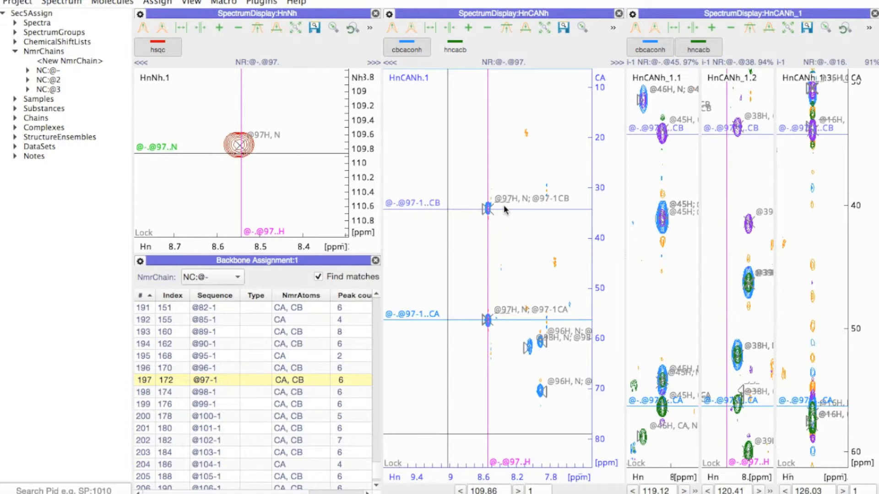
{"action": "mouse_move", "coordinate": [494, 216]}
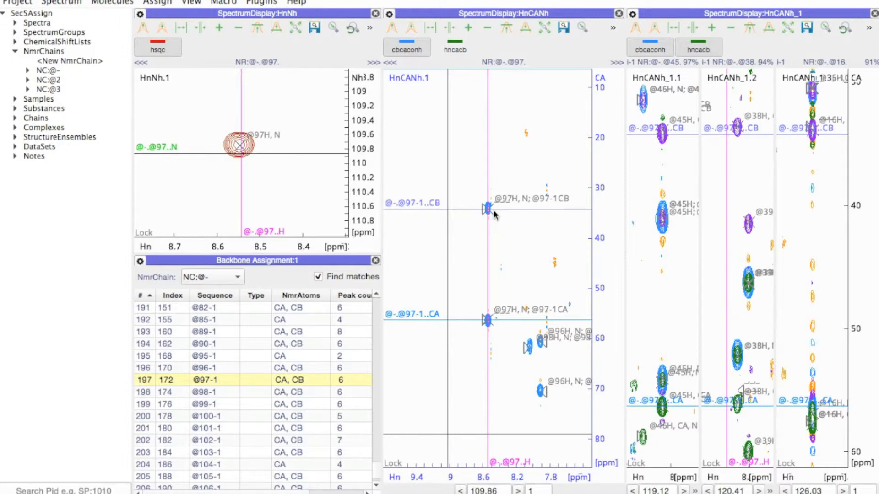
{"action": "mouse_move", "coordinate": [672, 184]}
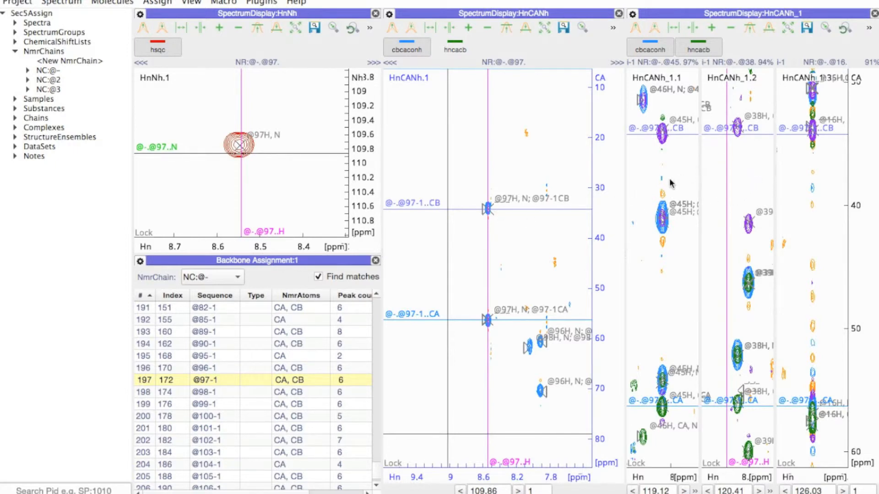
{"action": "mouse_move", "coordinate": [665, 159]}
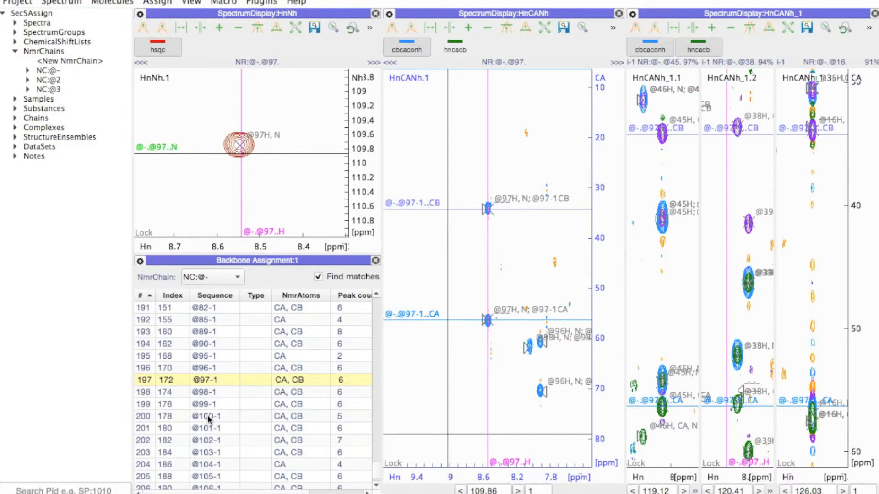
{"action": "left_click", "coordinate": [208, 416]}
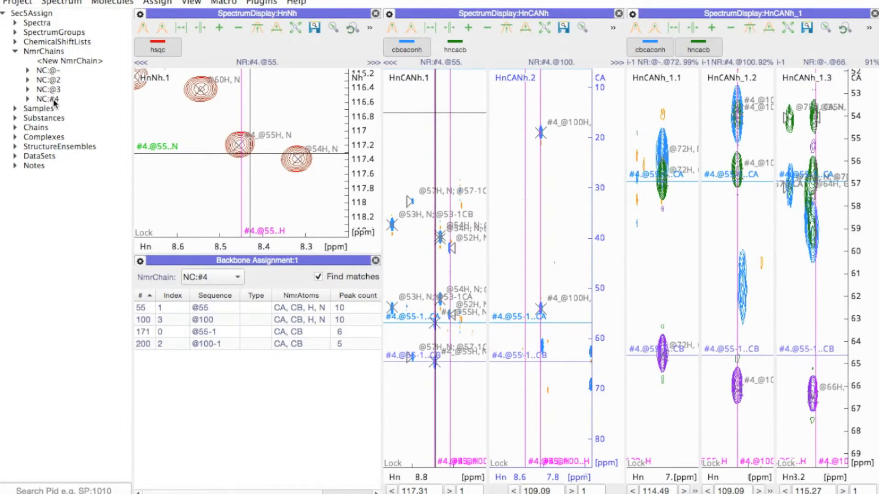
{"action": "left_click", "coordinate": [27, 99]}
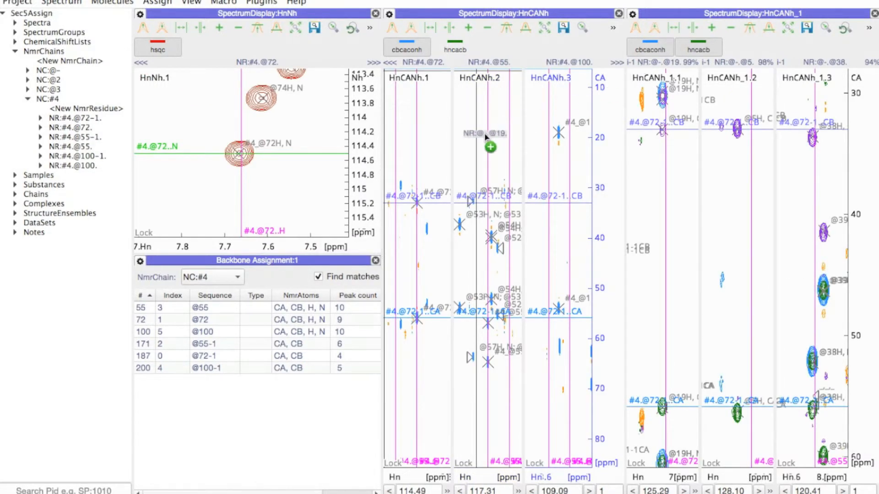
{"action": "left_click", "coordinate": [490, 147]}
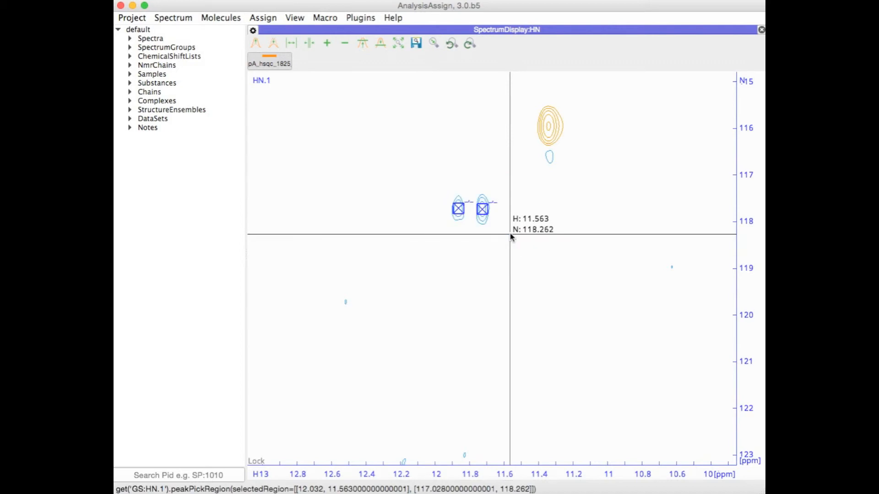
Group the two peaks near 11.8 ppm H, 117.6 ppm N via New Multiplet
{"action": "right_click", "coordinate": [481, 210]}
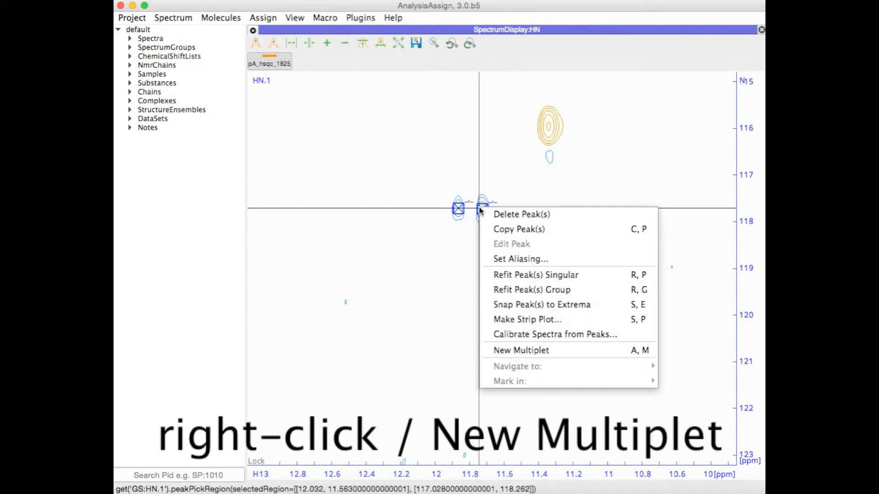
{"action": "left_click", "coordinate": [520, 349]}
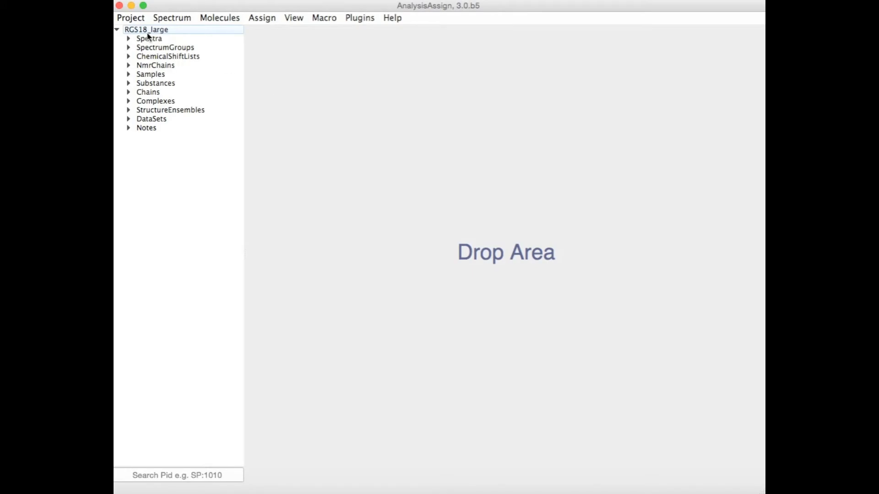
Expand Spectra and SG:T1Spectra in the sidebar to list the T1 spectra
{"action": "left_click", "coordinate": [128, 38]}
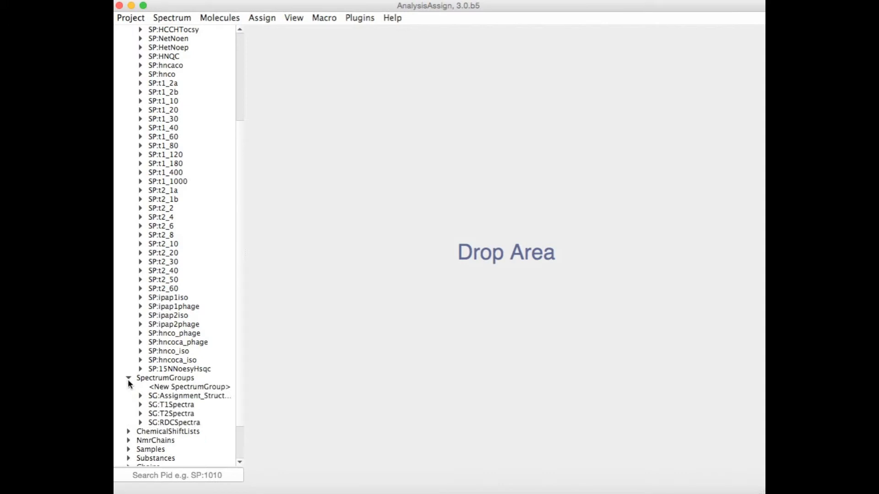
{"action": "left_click", "coordinate": [140, 404]}
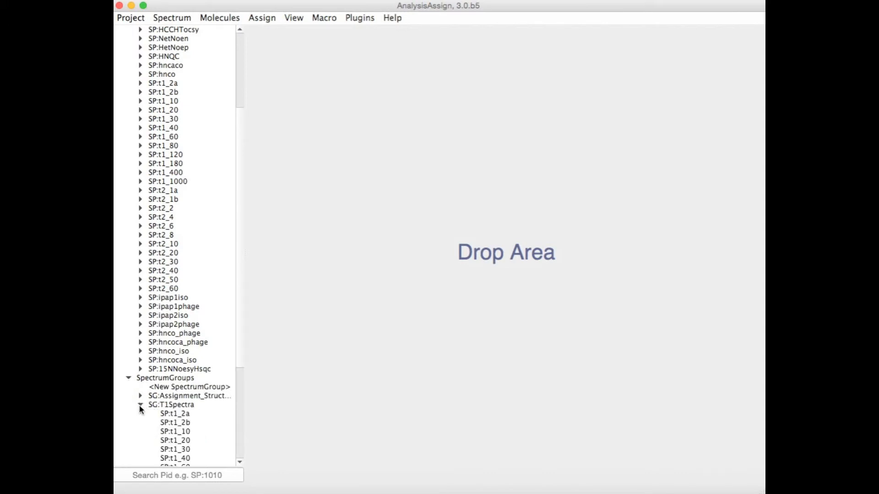
{"action": "scroll", "scroll_direction": "down", "scroll_amount": 3}
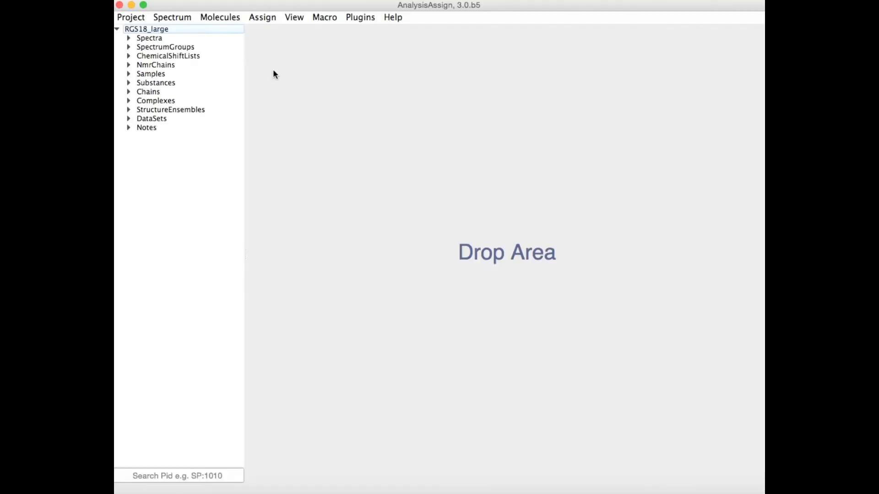
Open the Project menu to reach Import and Export Nef File
{"action": "left_click", "coordinate": [130, 17]}
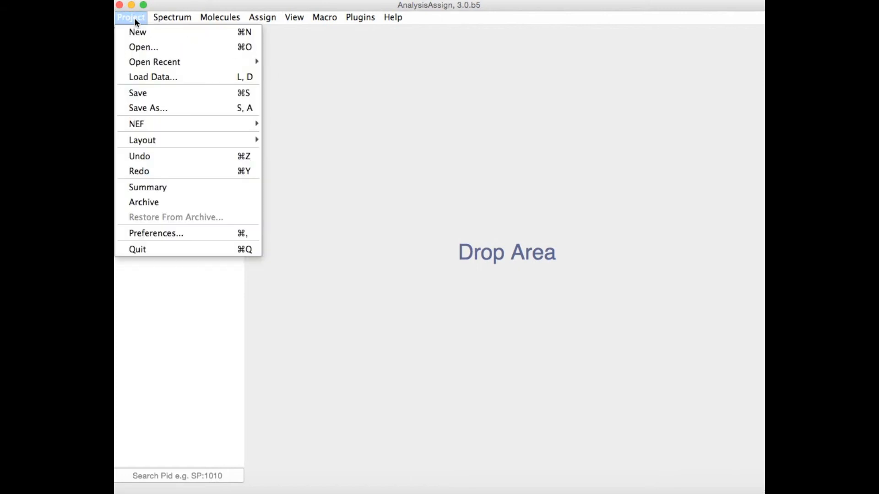
{"action": "mouse_move", "coordinate": [137, 124]}
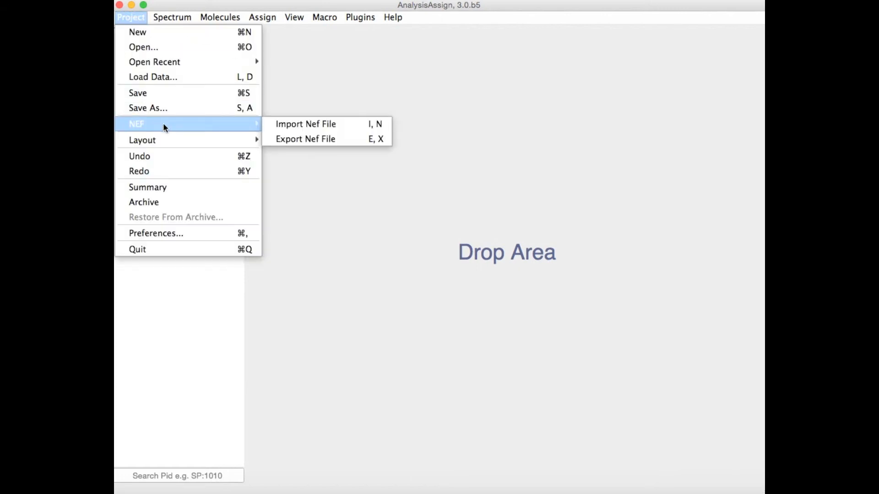